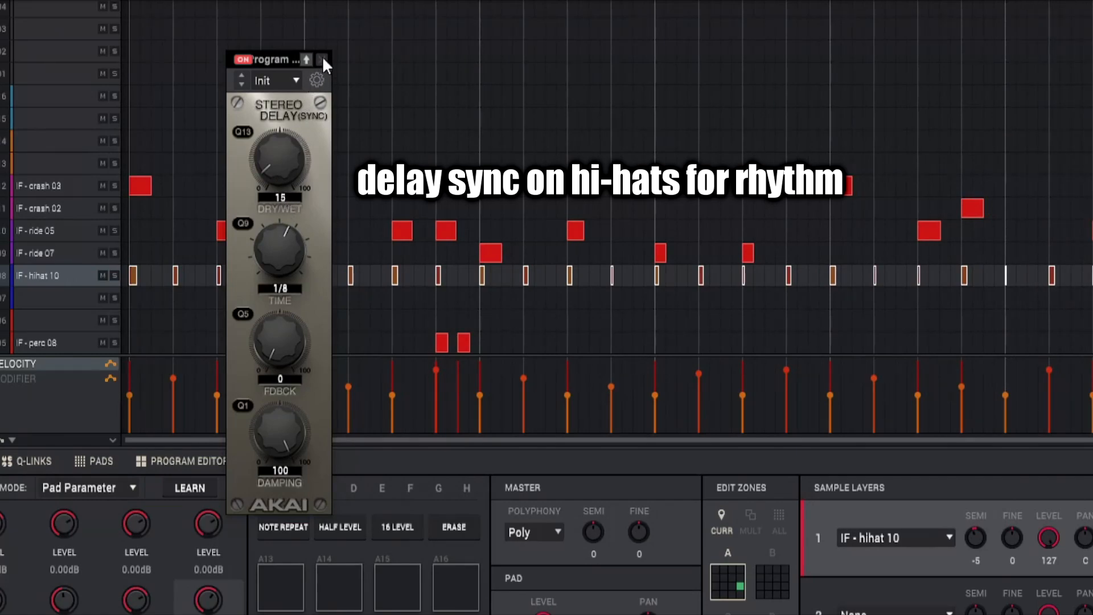
# Step: Dismiss the hi-hat's Stereo Delay (Sync) window to bring back the drum note grid
pyautogui.click(327, 59)
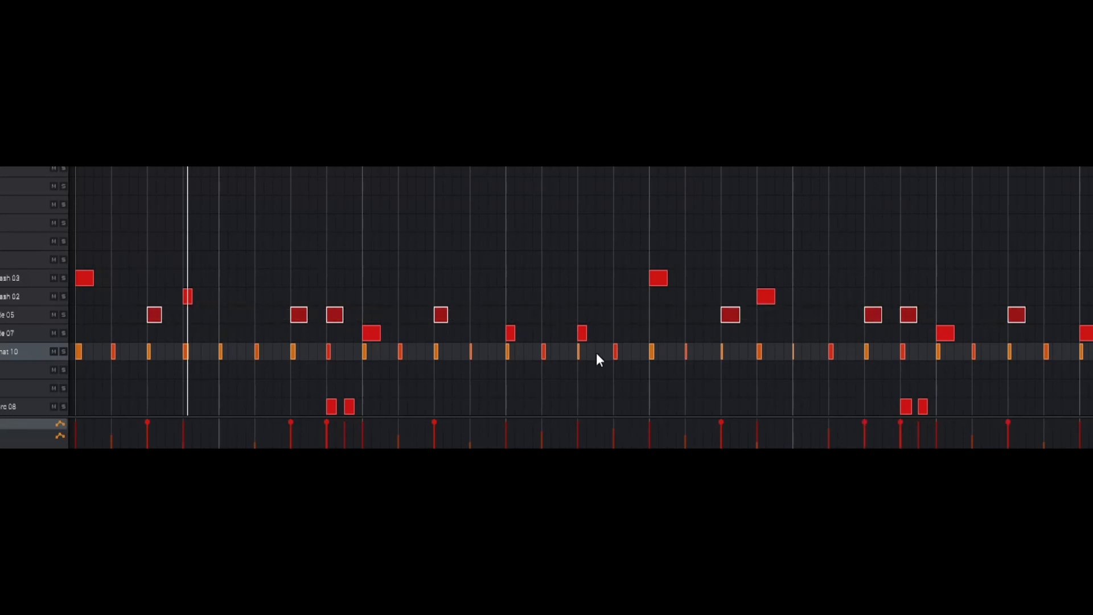
pyautogui.click(148, 353)
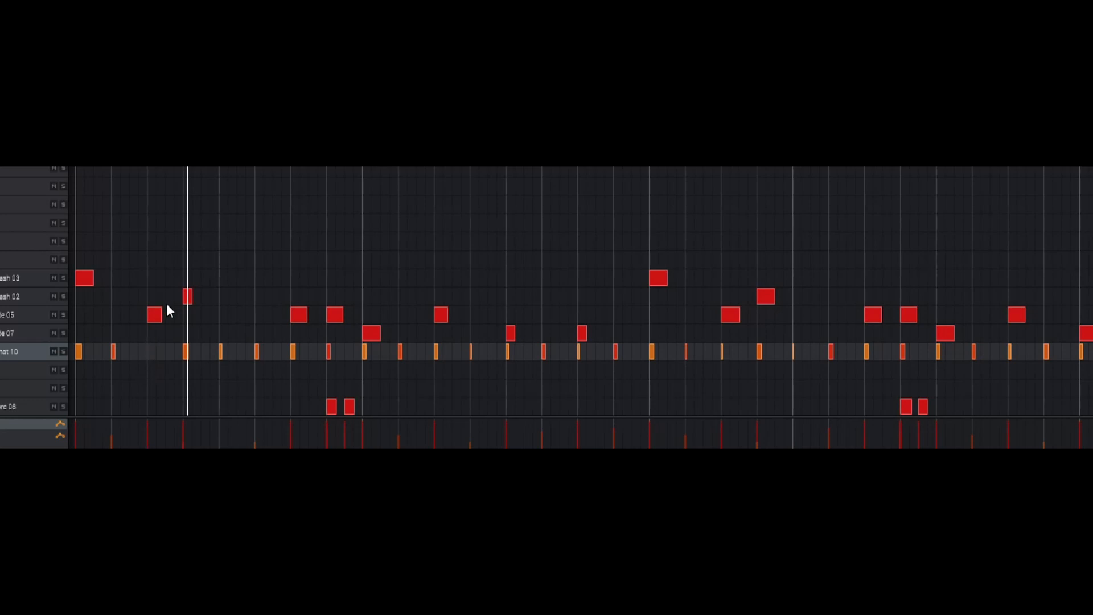
pyautogui.moveTo(306, 344)
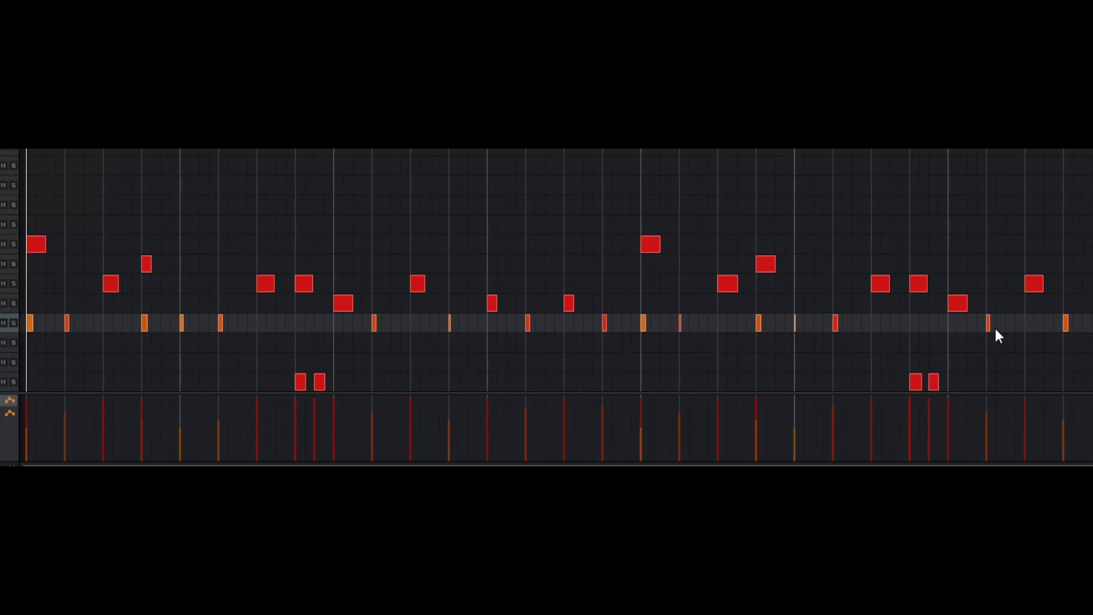
pyautogui.moveTo(567, 374)
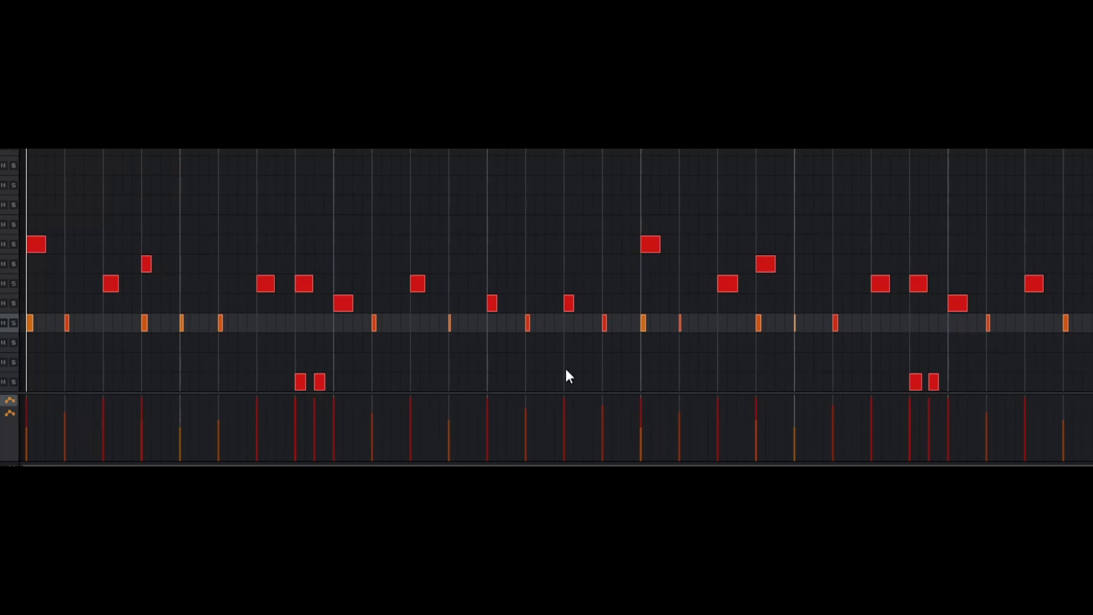